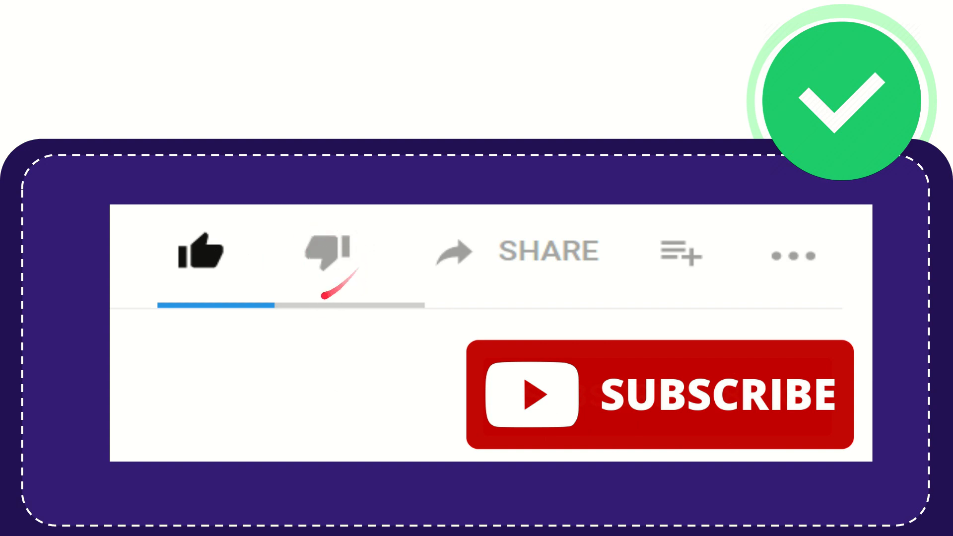
click(332, 258)
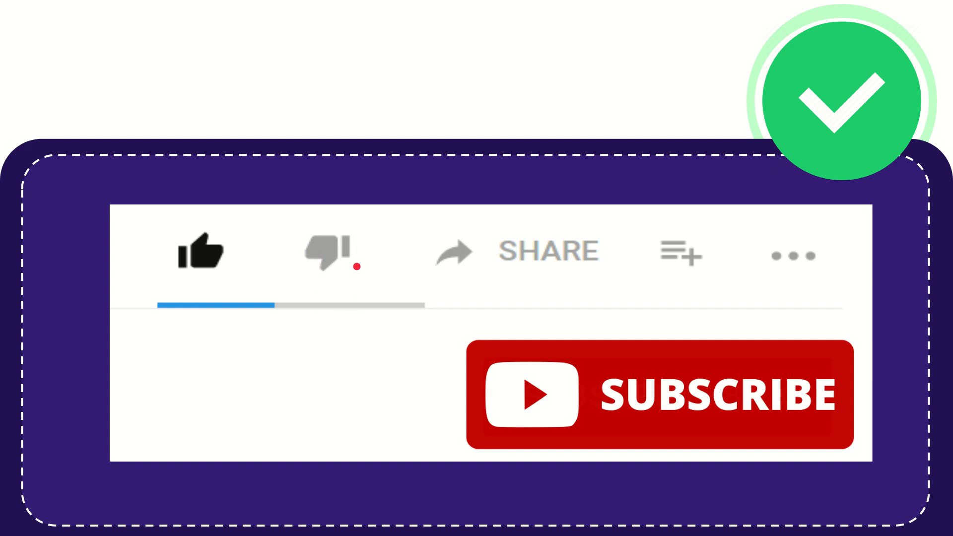
click(326, 252)
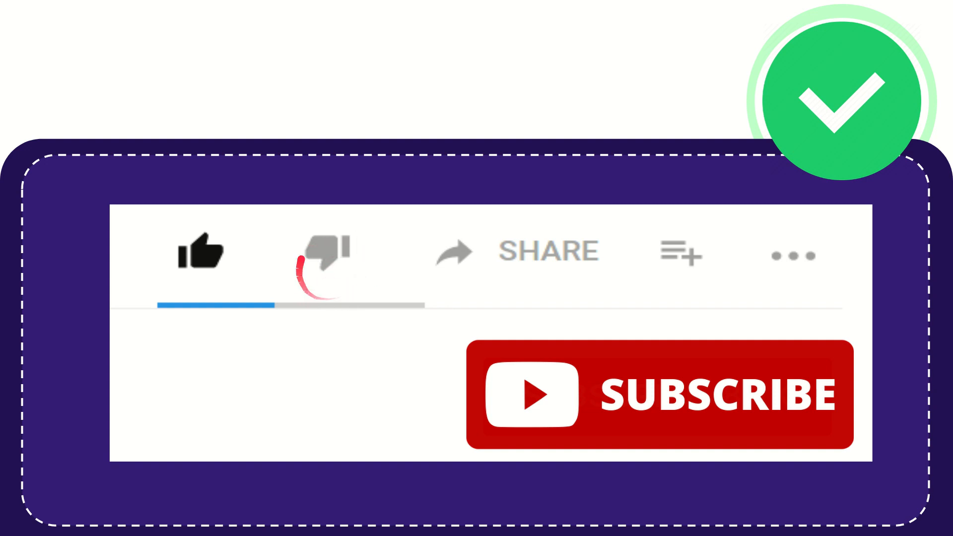